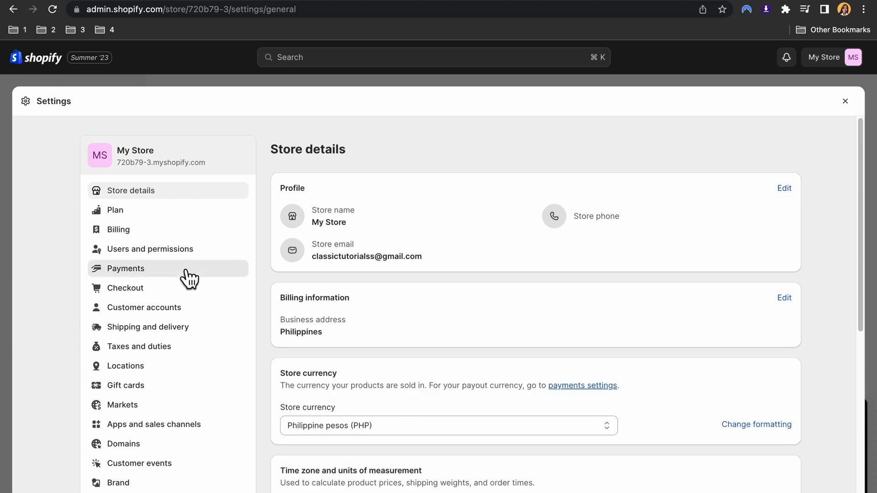
Open Payments settings and view the third-party payment providers list.
left_click(125, 268)
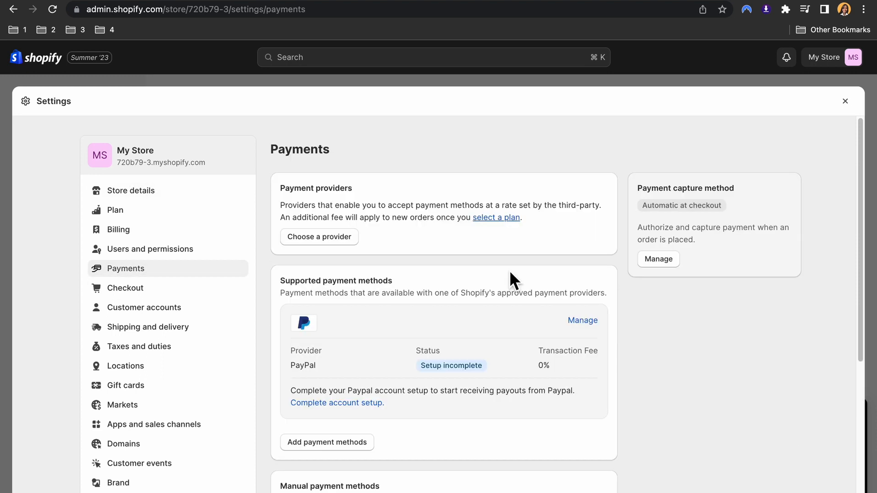
left_click(319, 237)
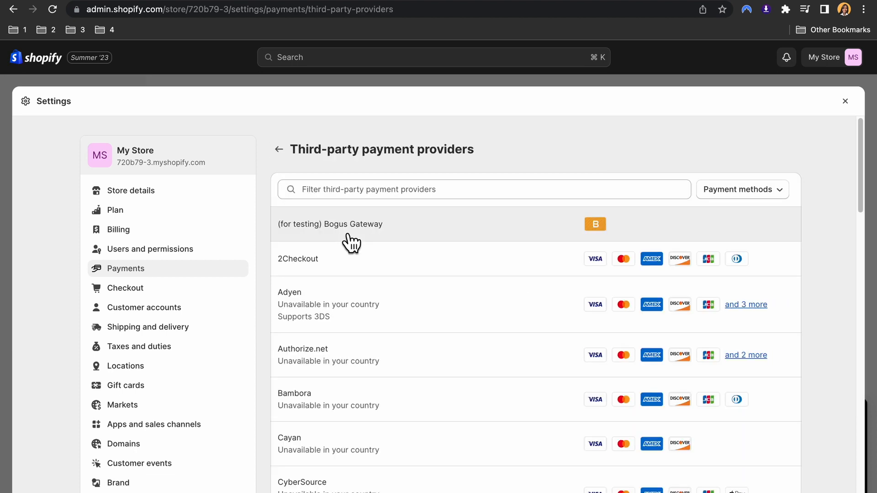
Filter the third-party providers list with 'stripe' to find Stripe.
scroll("down", 3)
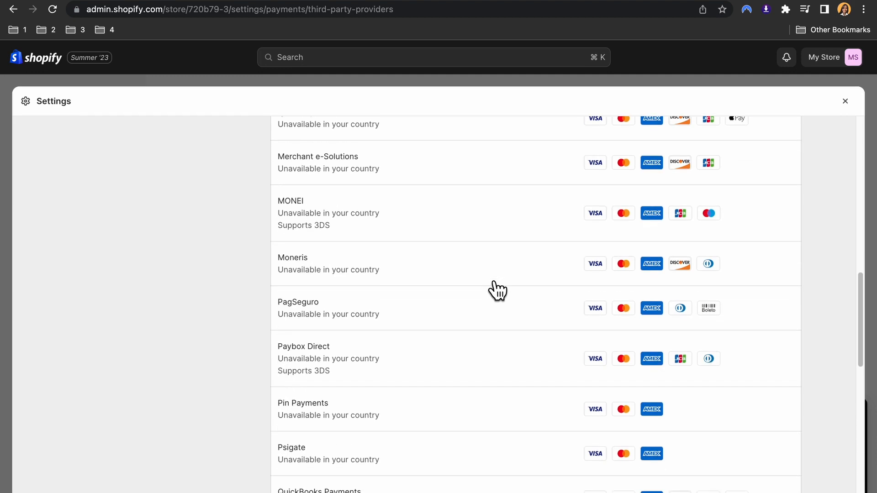
type("stripe")
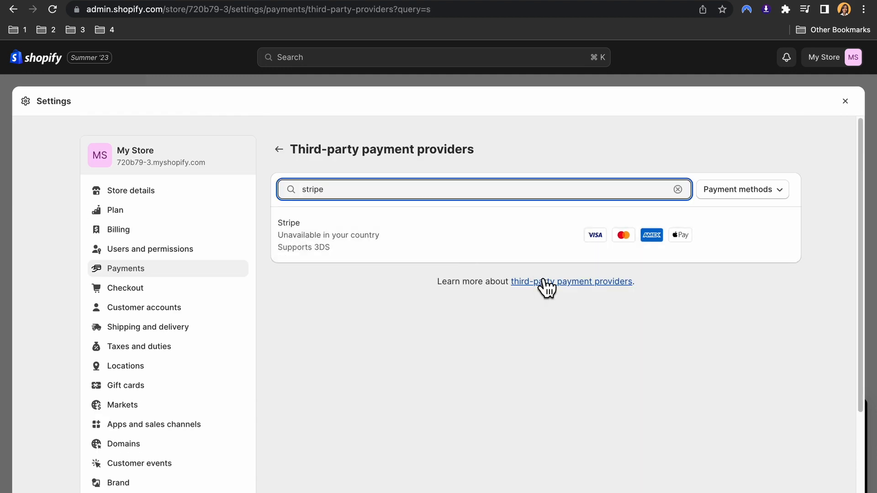
mouse_move(623, 234)
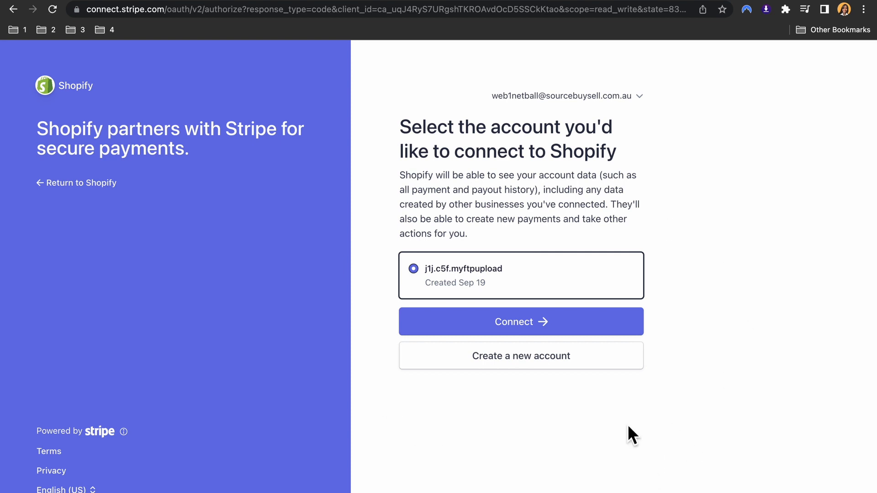
mouse_move(526, 337)
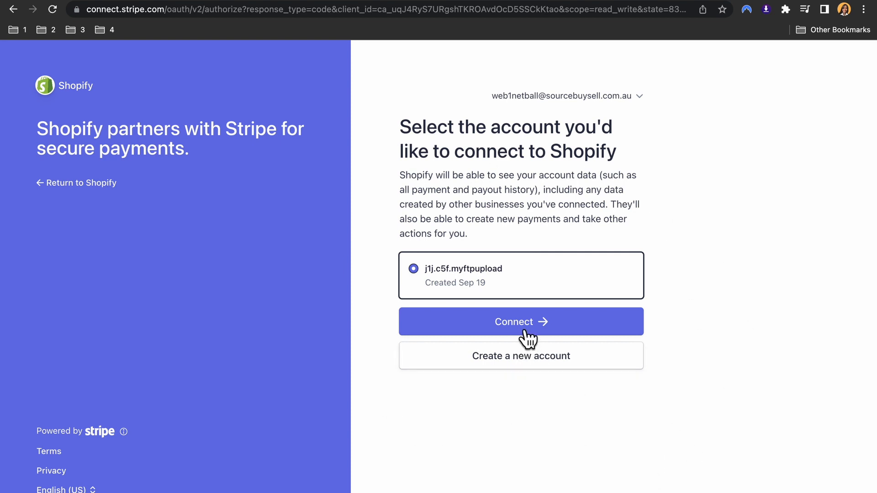
Authorize the existing Stripe account on the Stripe Connect page.
left_click(521, 322)
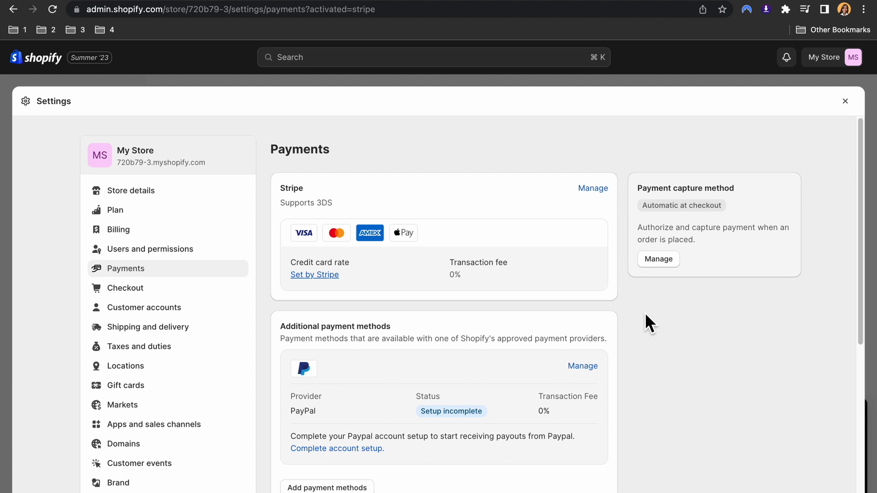
mouse_move(703, 379)
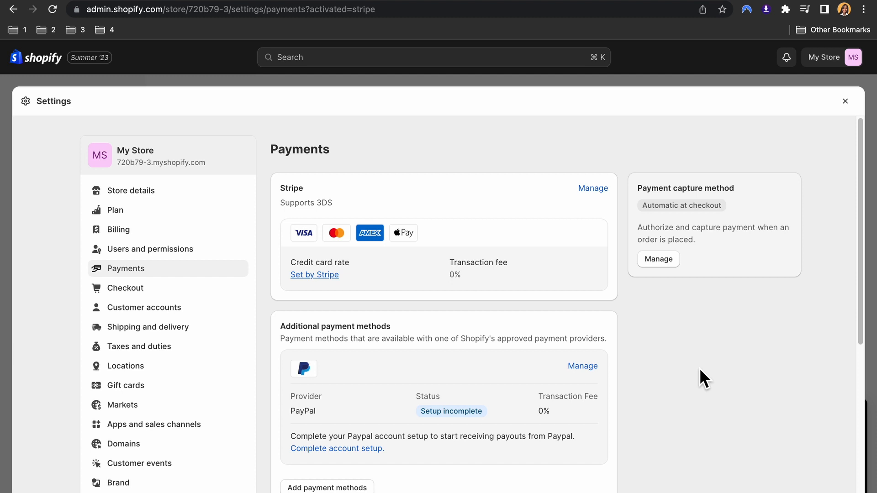
mouse_move(522, 381)
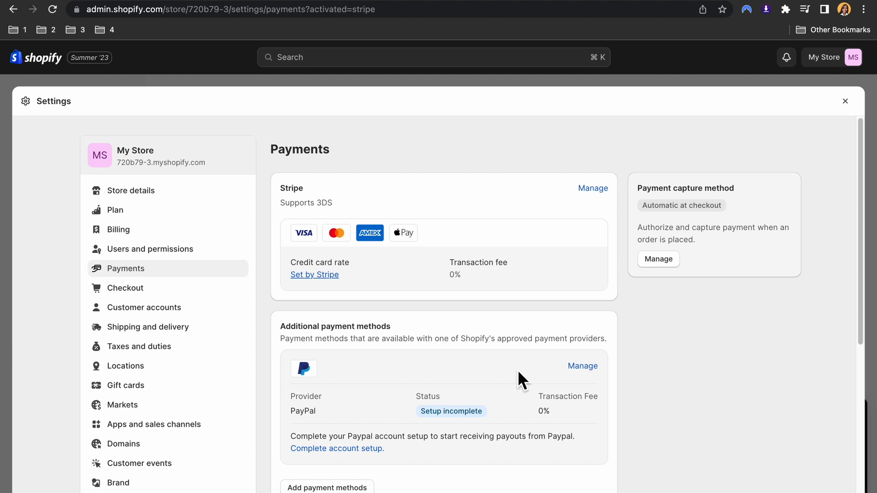
scroll("down", 3)
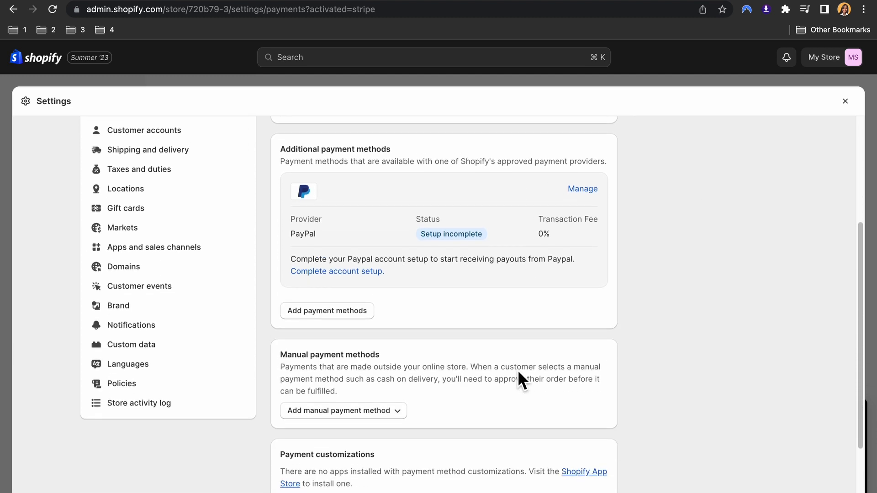
scroll("down", 3)
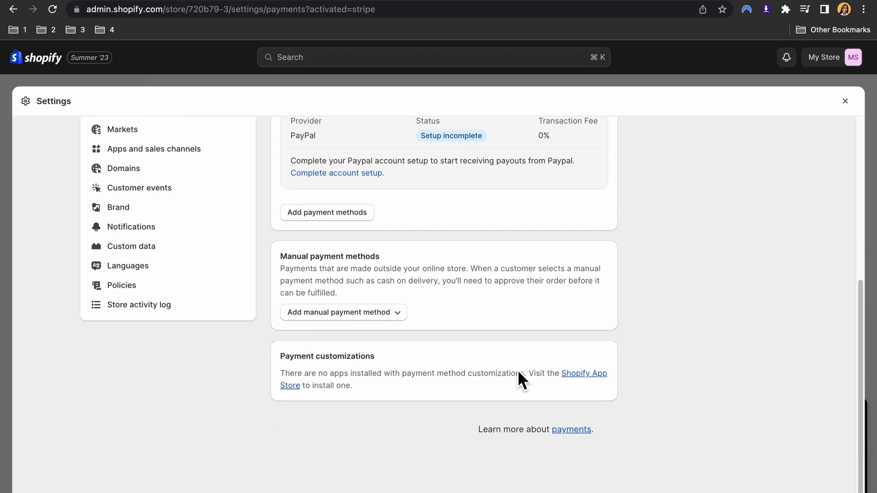
scroll("up", 3)
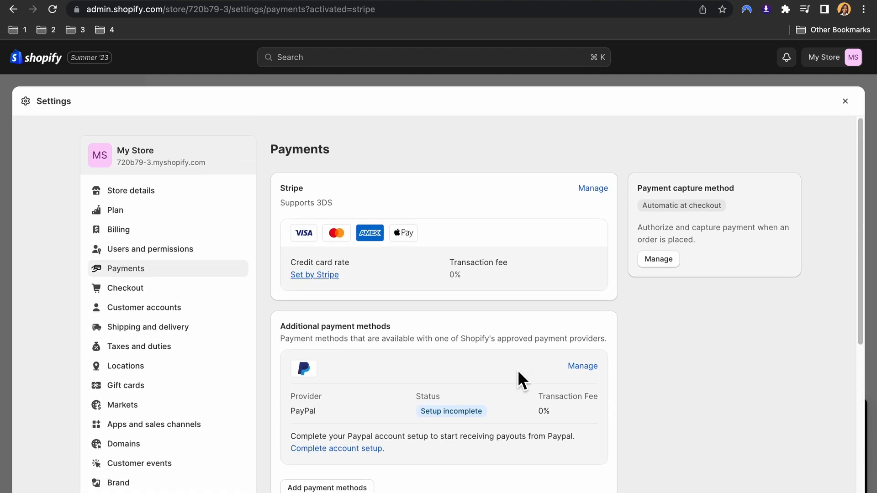